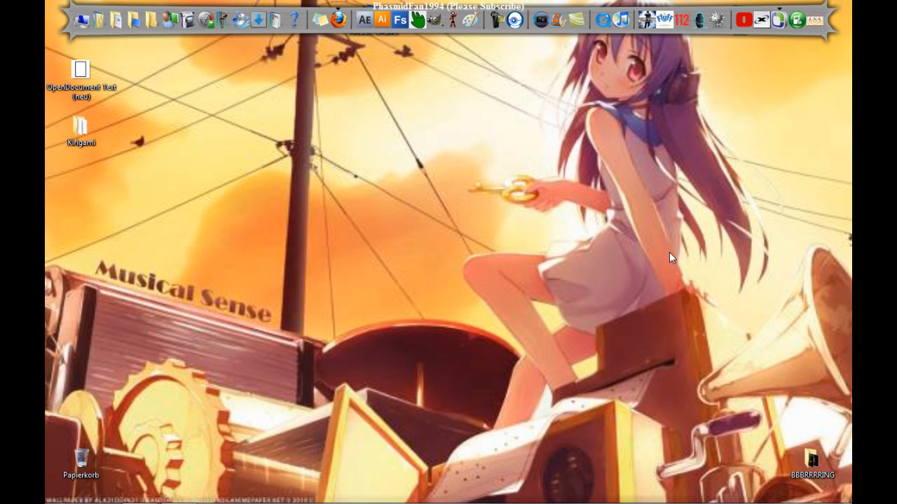
pyautogui.moveTo(606, 237)
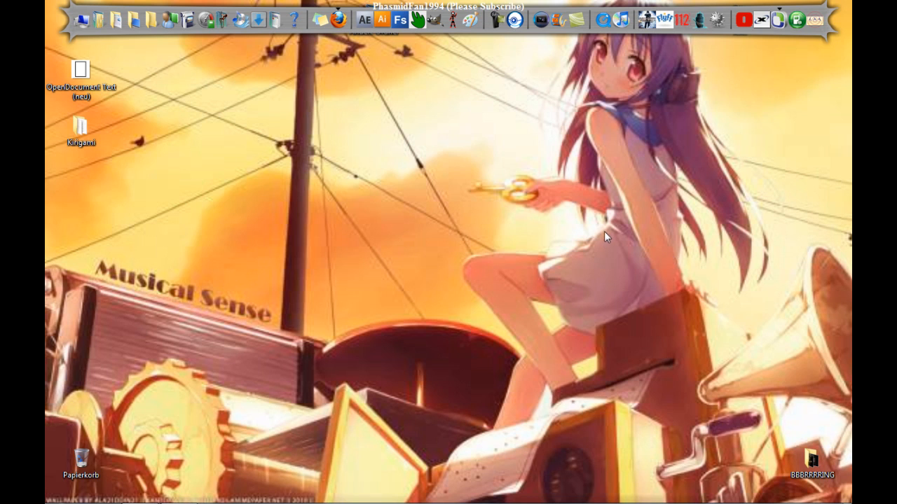
pyautogui.moveTo(672, 96)
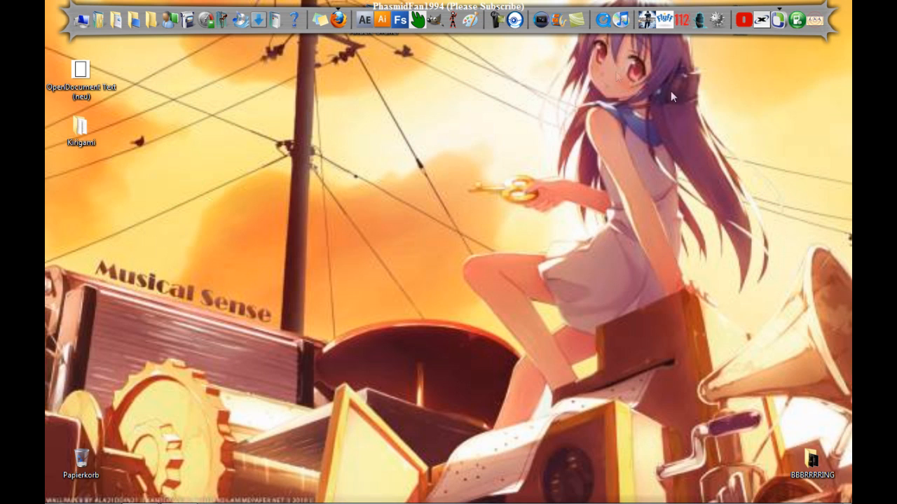
pyautogui.moveTo(336, 168)
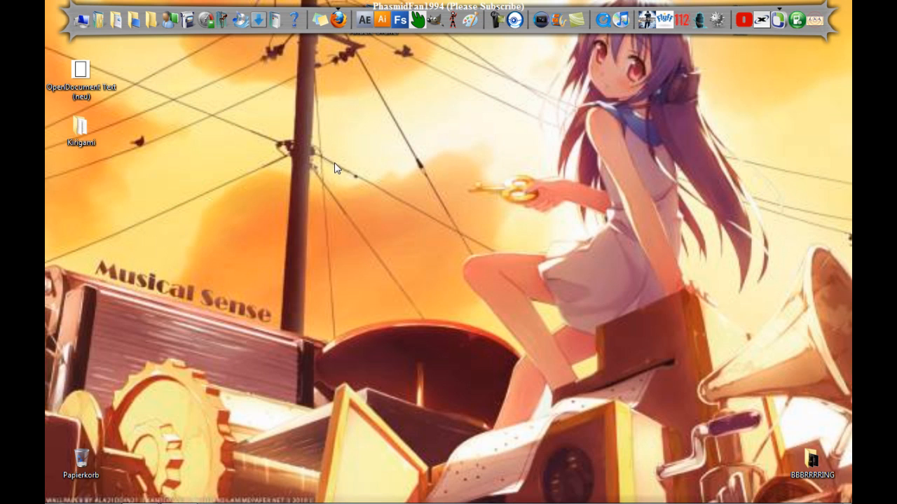
pyautogui.moveTo(421, 143)
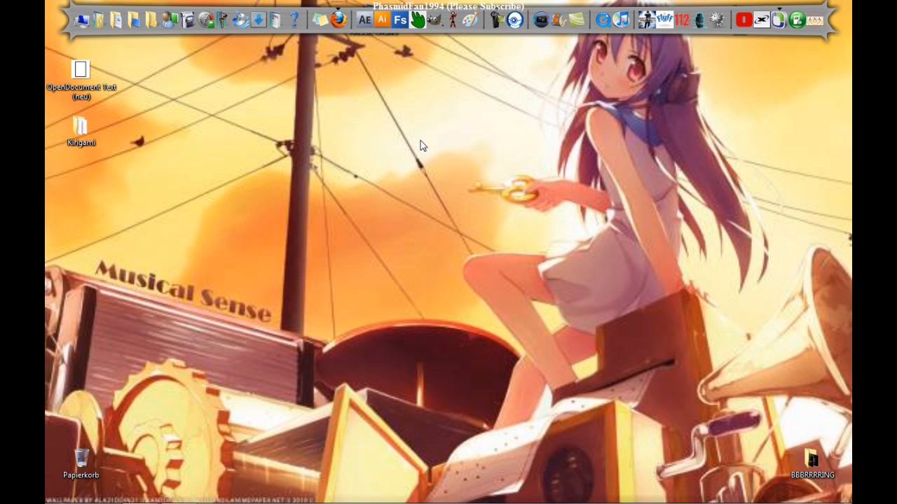
pyautogui.moveTo(423, 143)
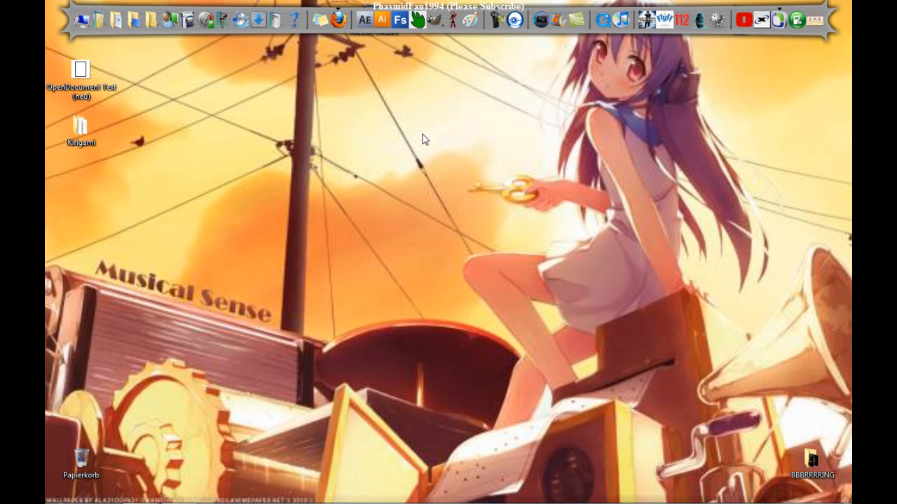
pyautogui.moveTo(423, 194)
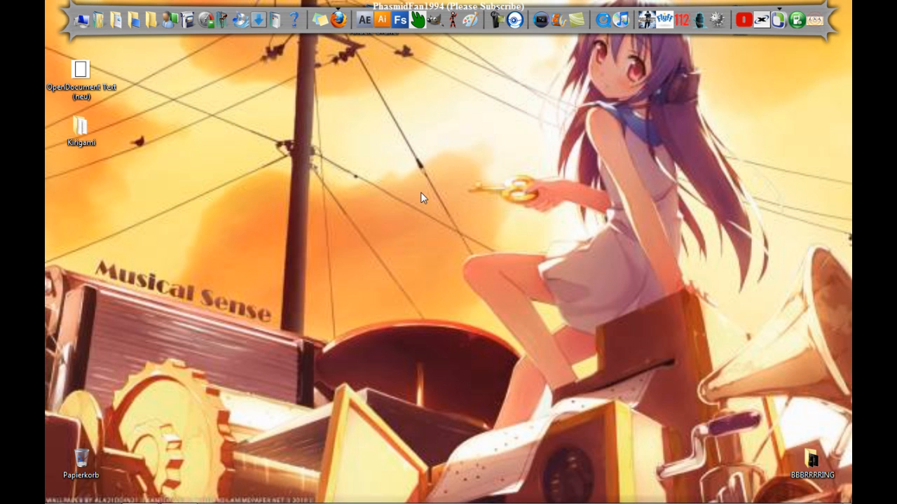
# Advance the desktop to the next background image via the desktop context menu
pyautogui.rightClick(423, 197)
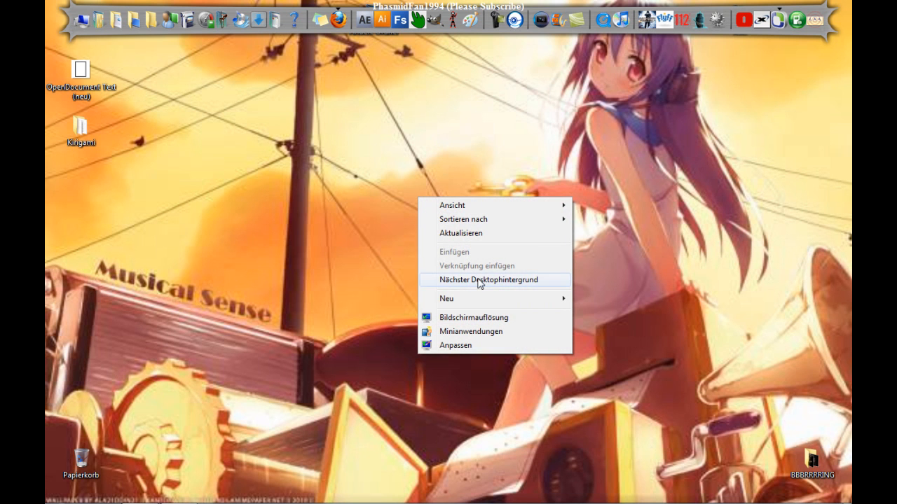
pyautogui.click(487, 280)
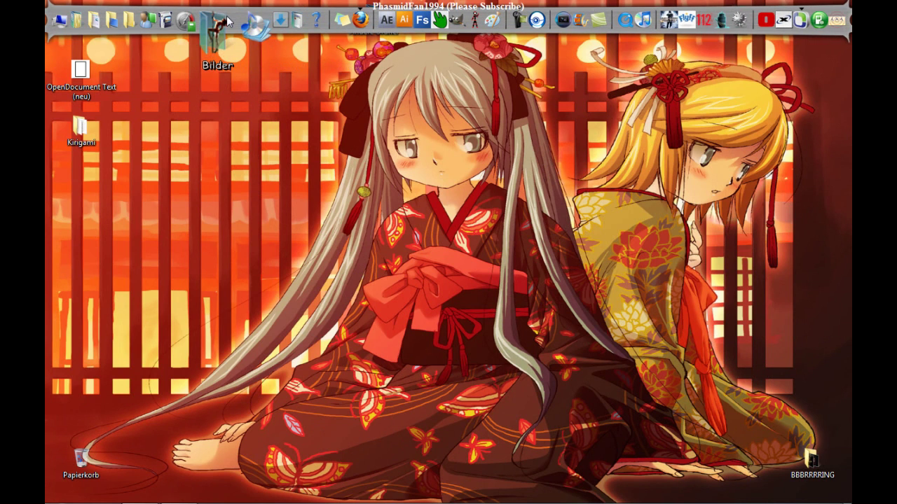
pyautogui.doubleClick(216, 25)
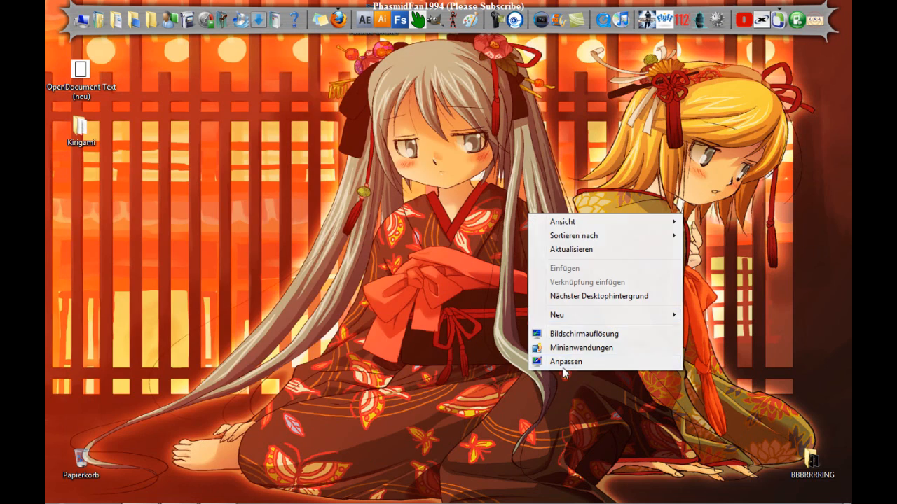
# Apply the 'Go away Ariel' theme in Personalization and close the window
pyautogui.click(566, 361)
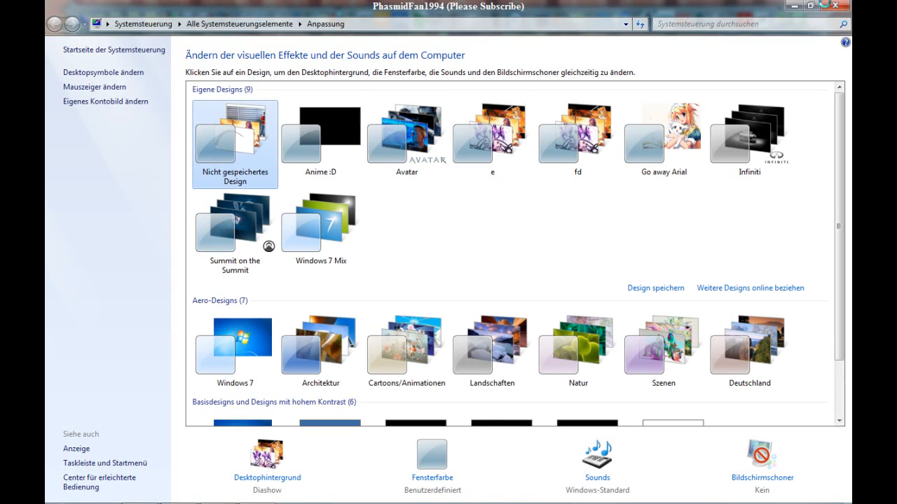
pyautogui.click(319, 133)
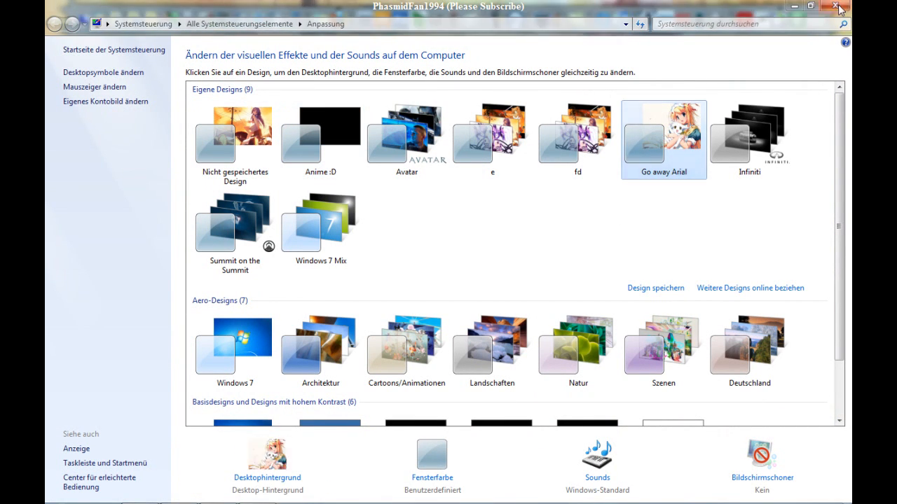
pyautogui.click(845, 5)
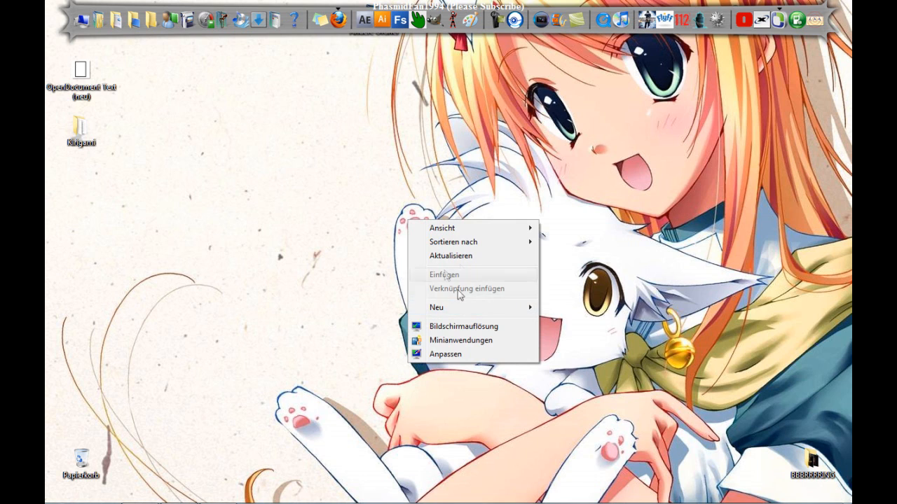
pyautogui.moveTo(299, 165)
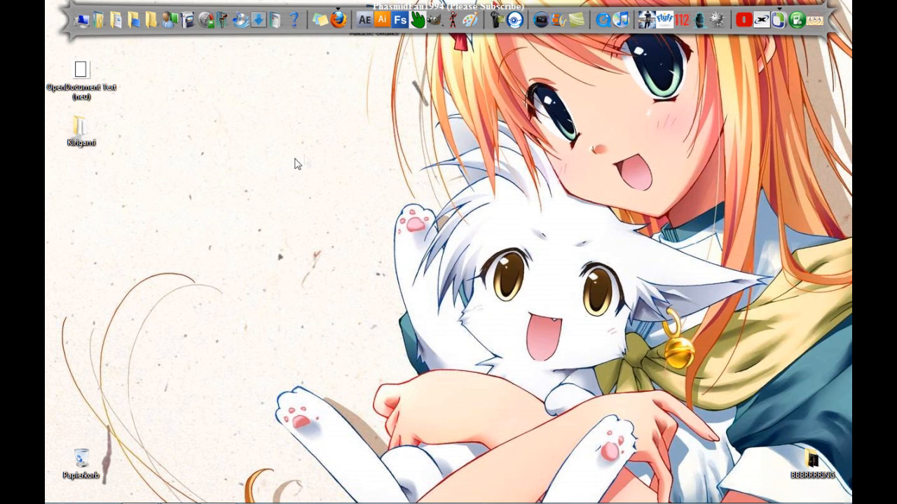
pyautogui.moveTo(245, 81)
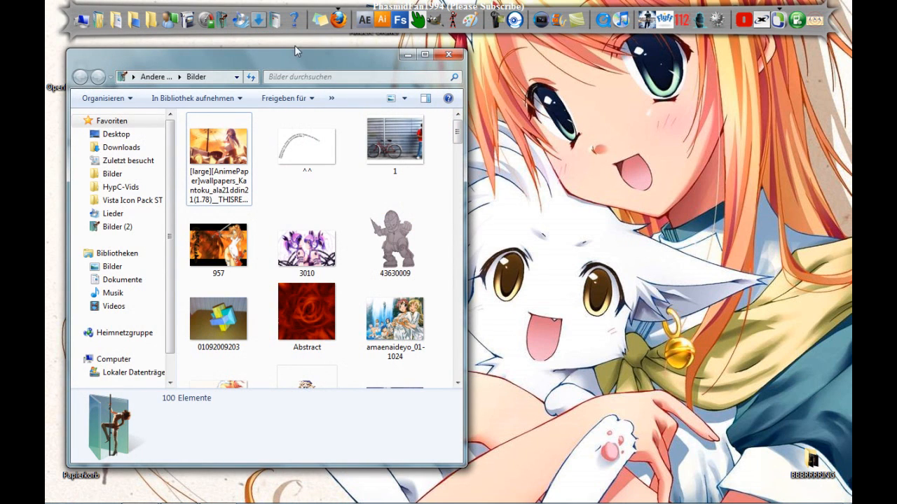
# Set the six selected pictures in the Bilder folder as the desktop background
pyautogui.click(424, 55)
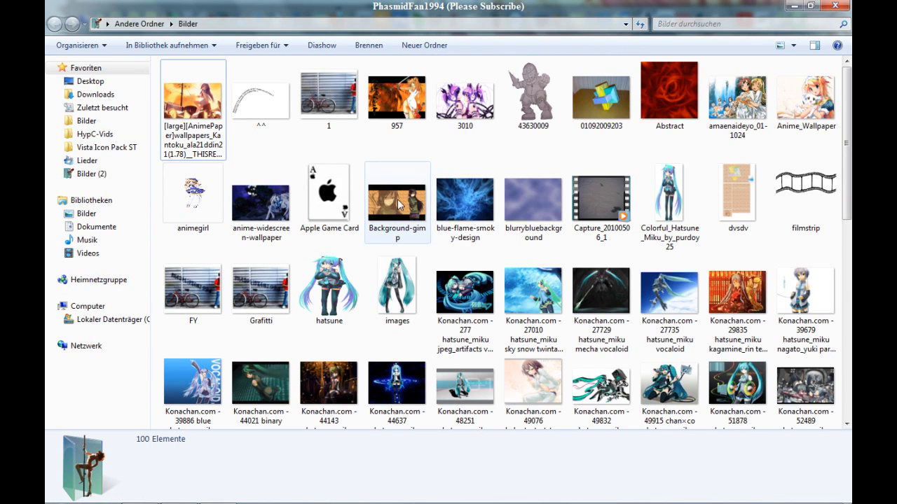
pyautogui.moveTo(398, 205)
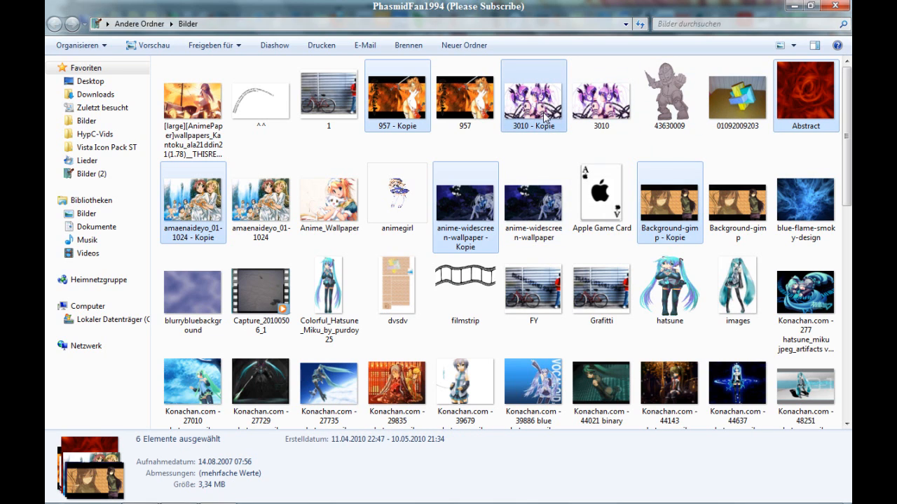
pyautogui.rightClick(539, 98)
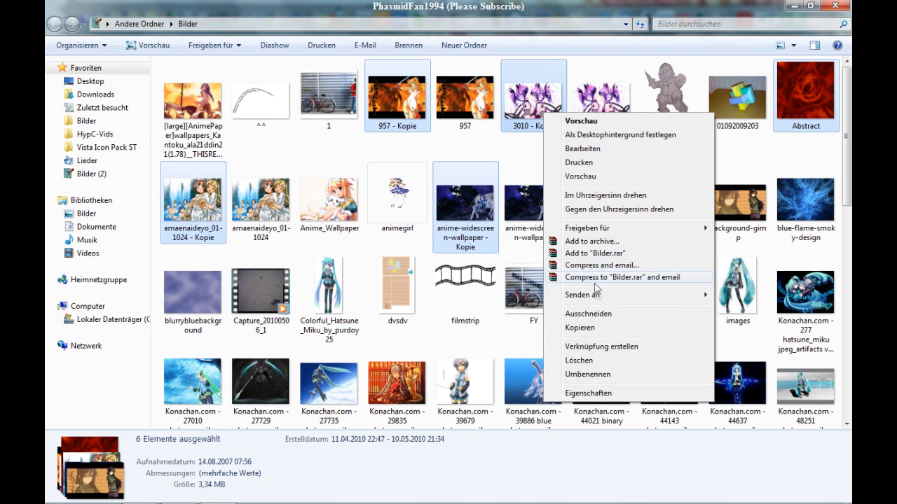
pyautogui.moveTo(615, 134)
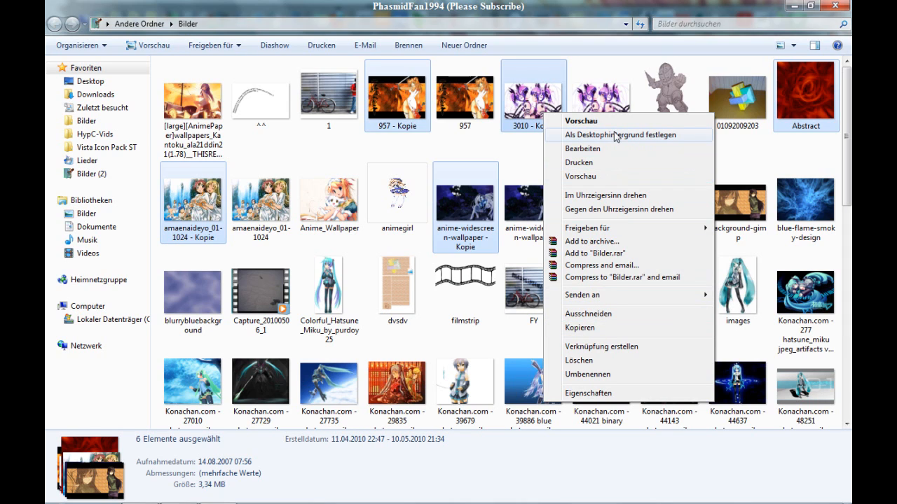
pyautogui.moveTo(608, 143)
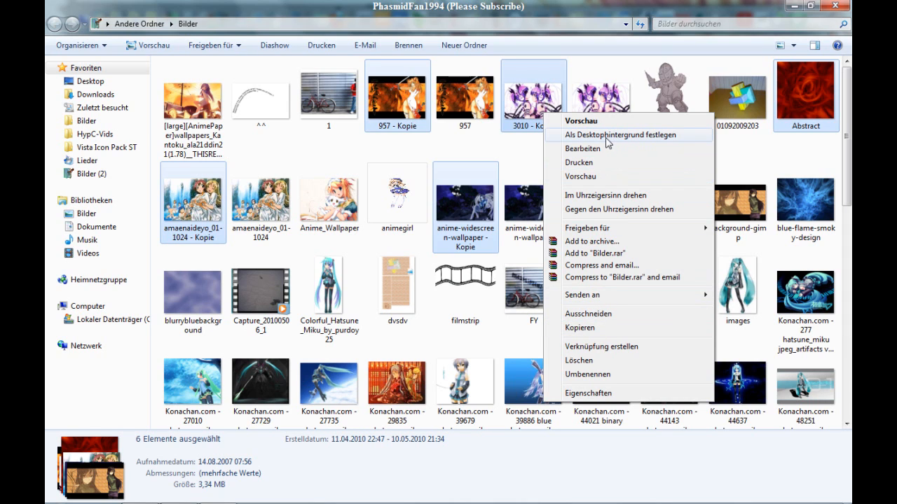
pyautogui.click(606, 134)
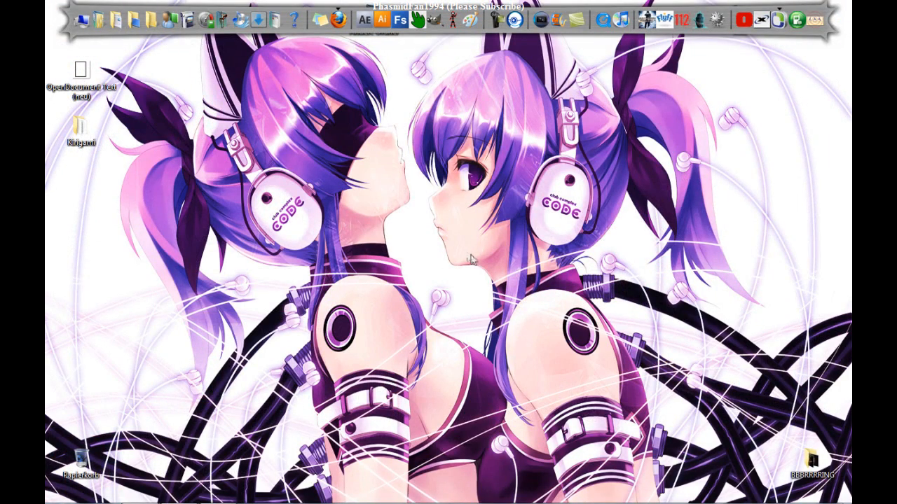
pyautogui.rightClick(535, 203)
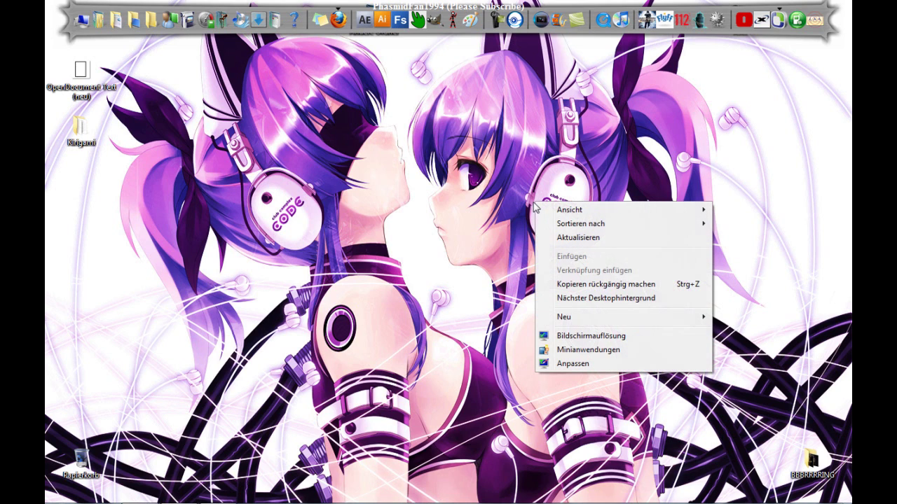
pyautogui.rightClick(437, 138)
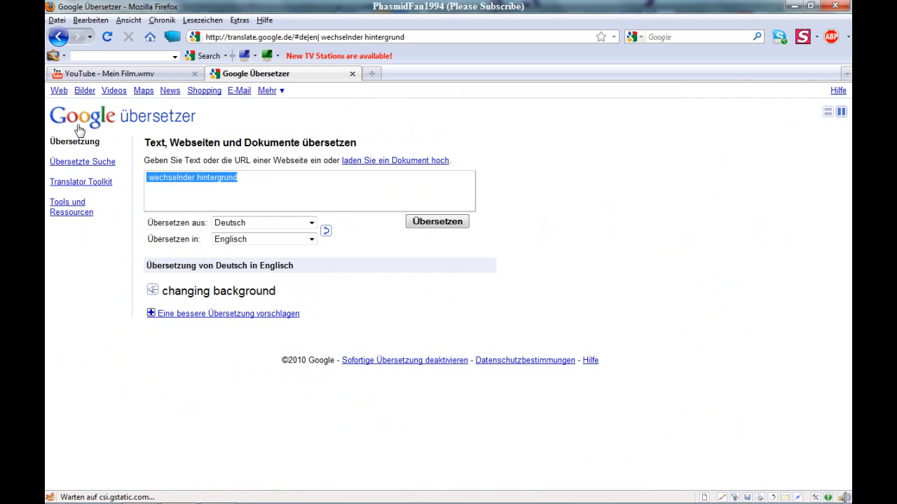
# Translate 'anpassen' (adapt) in Google Translate, then open Personalization from the desktop menu
pyautogui.write('anpass')
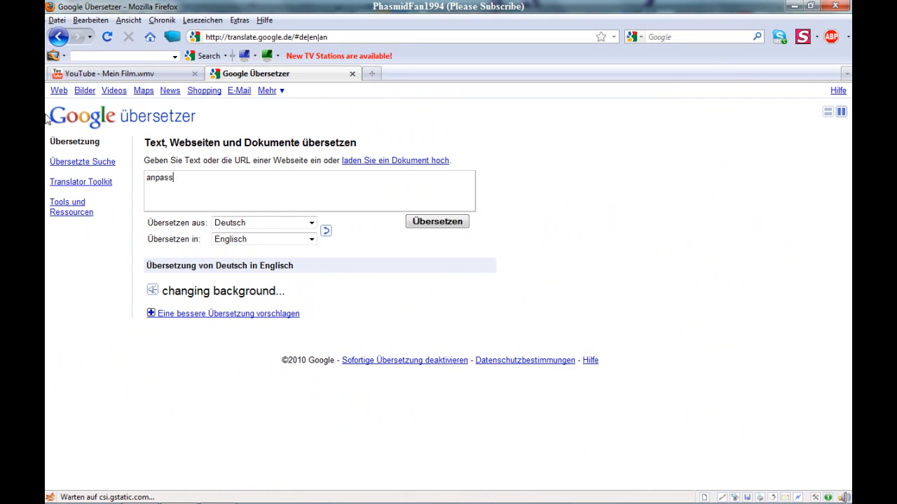
pyautogui.write('en')
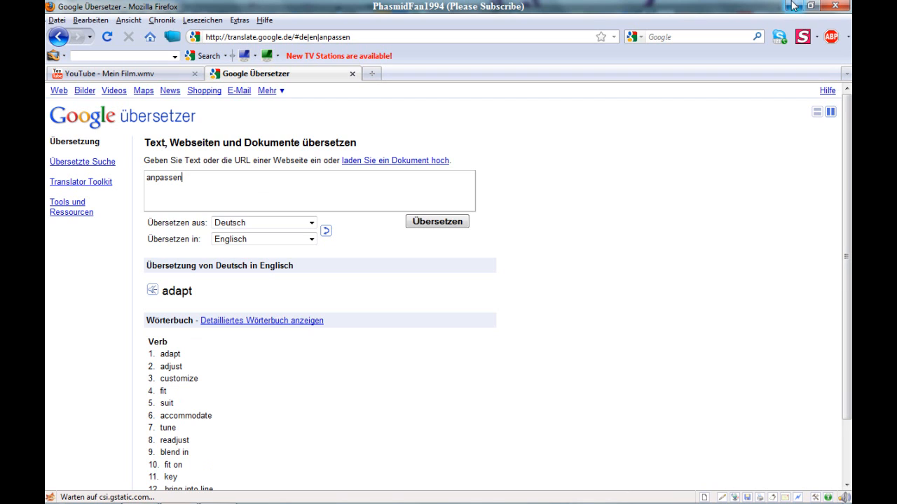
pyautogui.moveTo(153, 291)
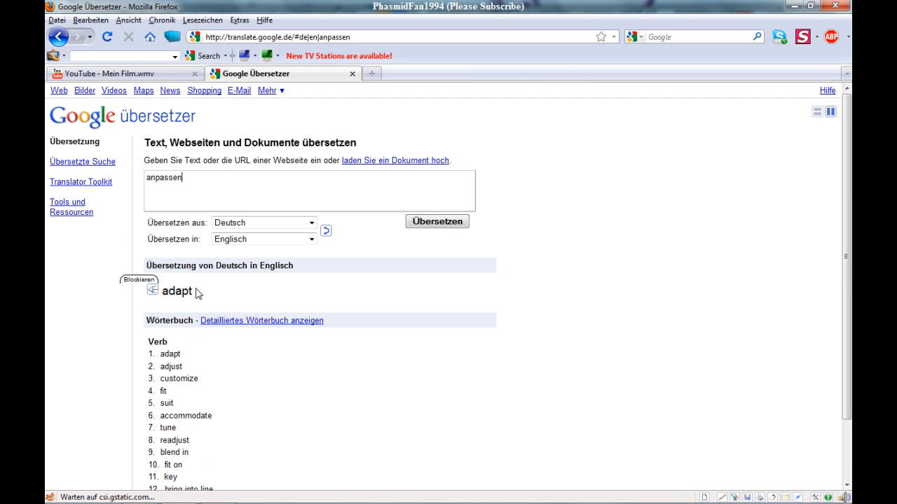
pyautogui.doubleClick(176, 292)
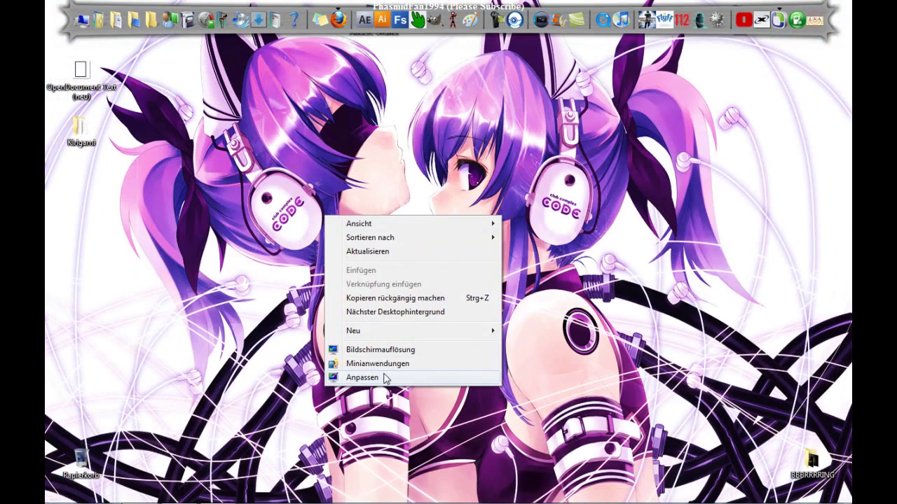
pyautogui.click(373, 384)
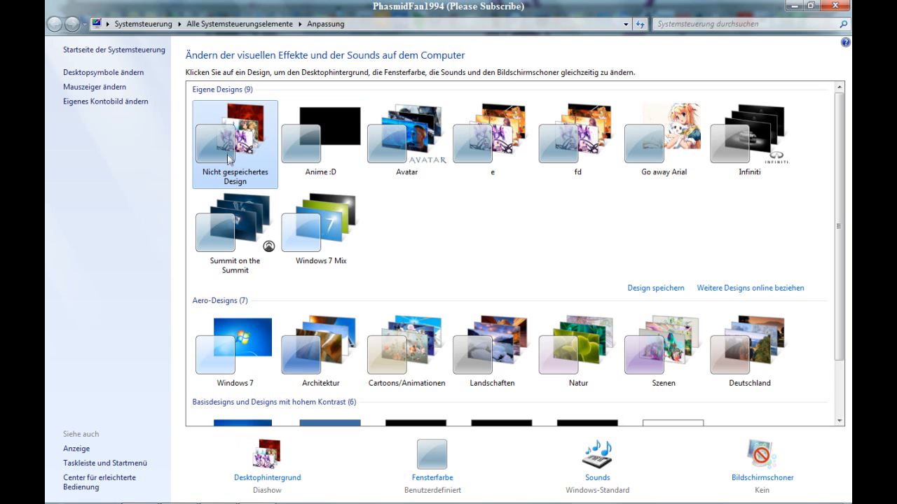
# Save the unsaved theme via 'Design speichern' and start naming it
pyautogui.rightClick(232, 137)
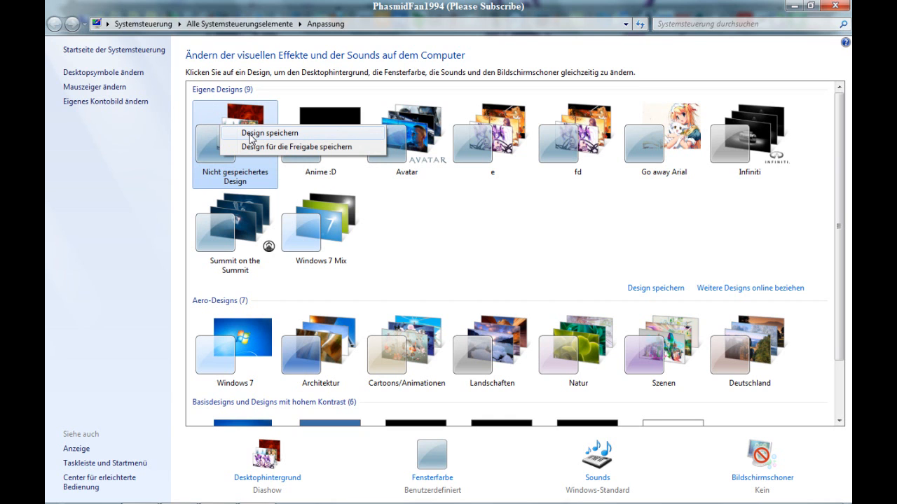
pyautogui.click(270, 131)
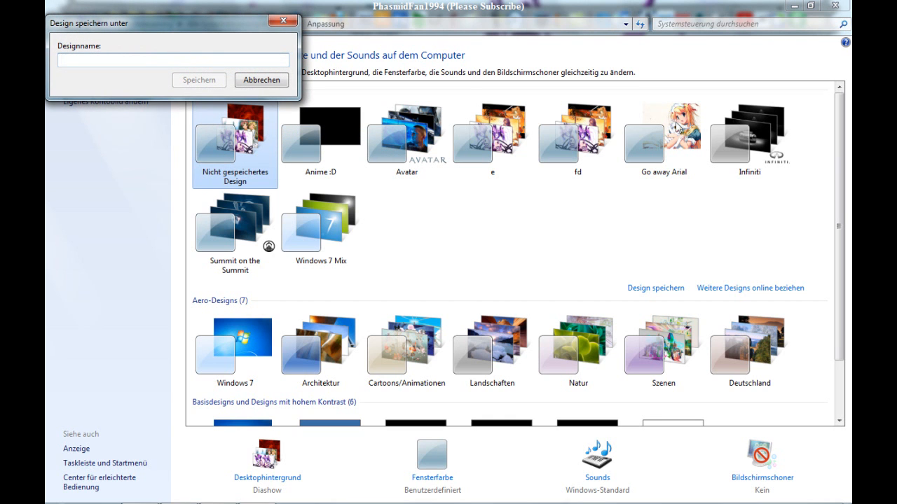
pyautogui.click(261, 78)
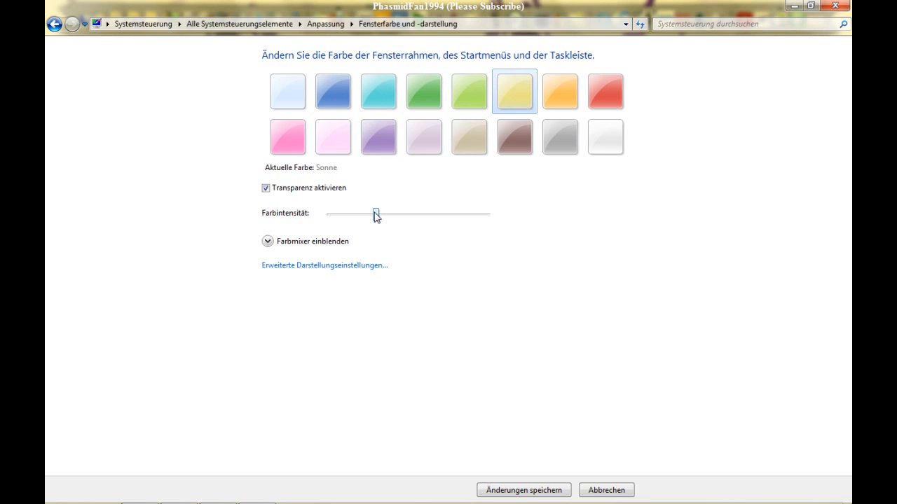
# Adjust the yellow Sonne window colour to moderate intensity and save the changes
pyautogui.moveTo(376, 213); pyautogui.dragTo(451, 212)
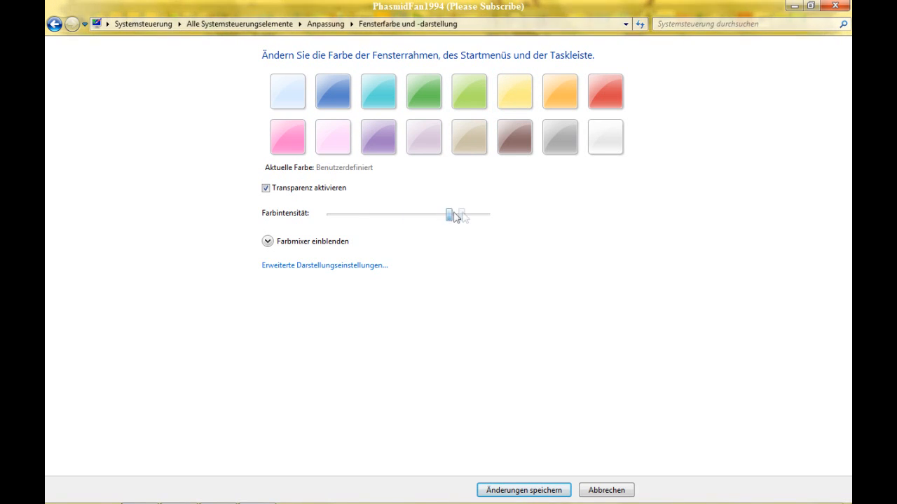
pyautogui.moveTo(448, 213); pyautogui.dragTo(361, 213)
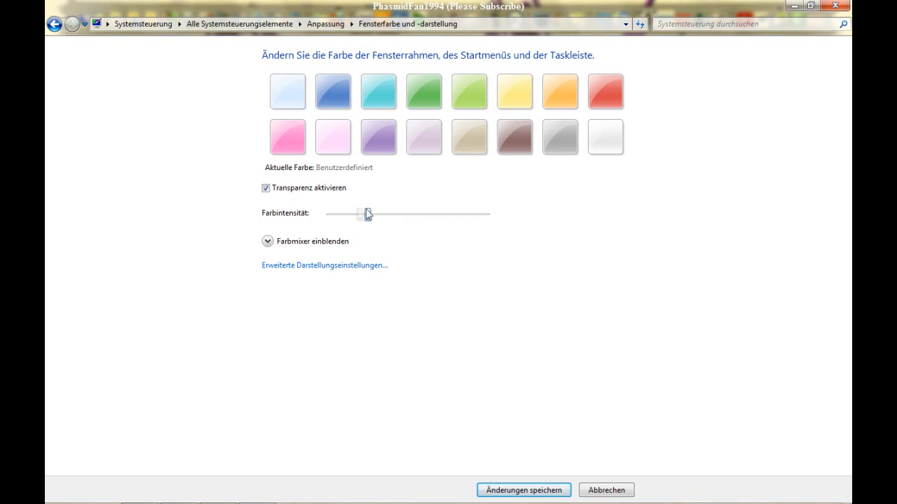
pyautogui.moveTo(359, 212); pyautogui.dragTo(409, 213)
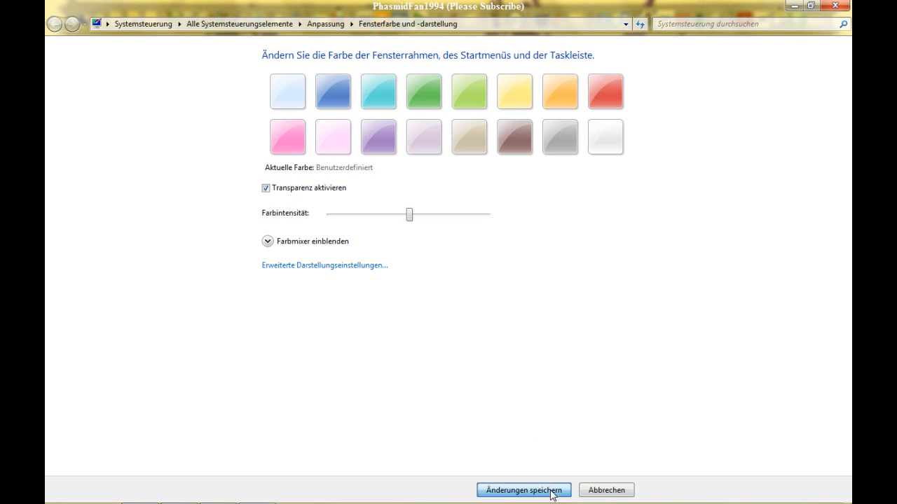
pyautogui.click(524, 490)
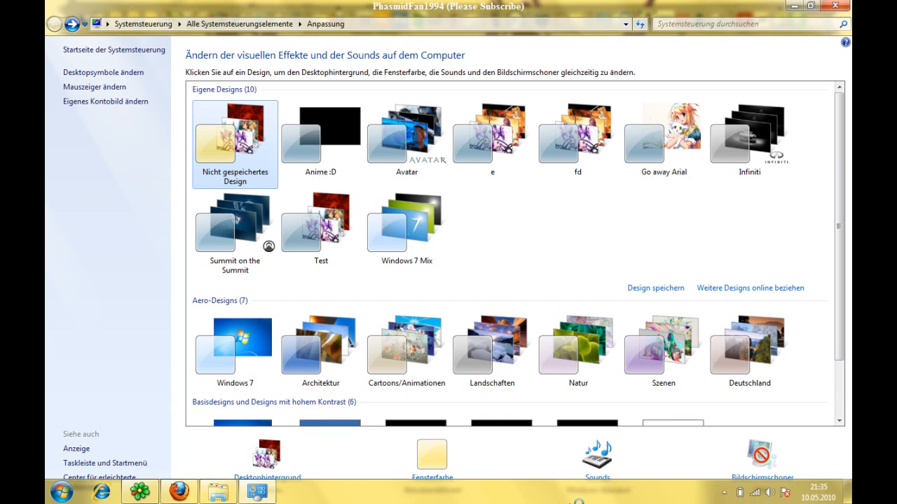
# Open the Desktophintergrund picture selection from the Personalization window
pyautogui.click(594, 452)
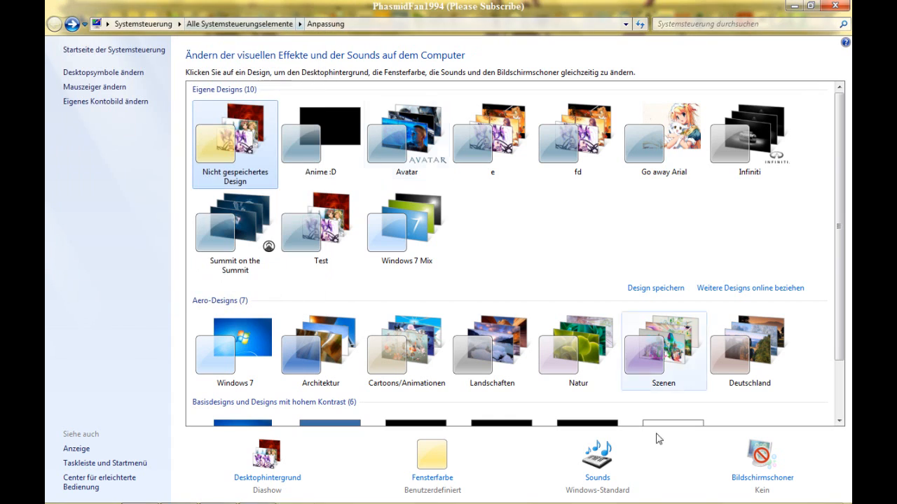
pyautogui.moveTo(748, 442)
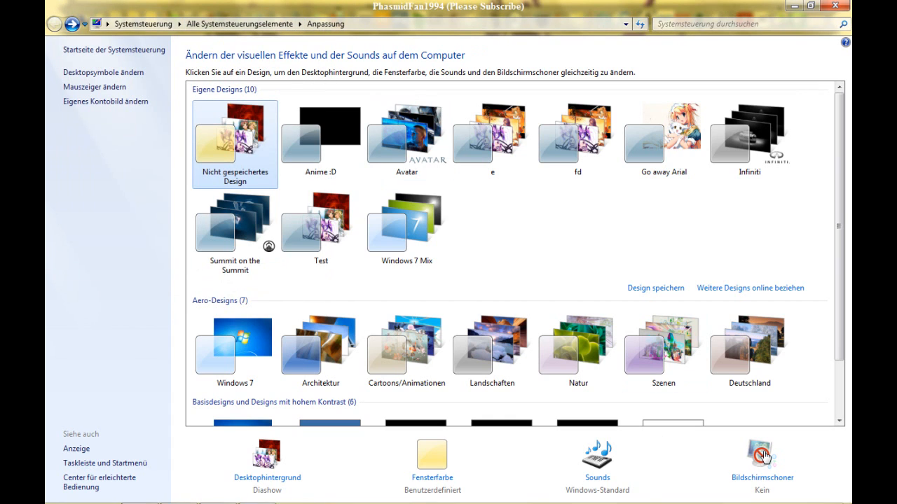
pyautogui.moveTo(233, 488)
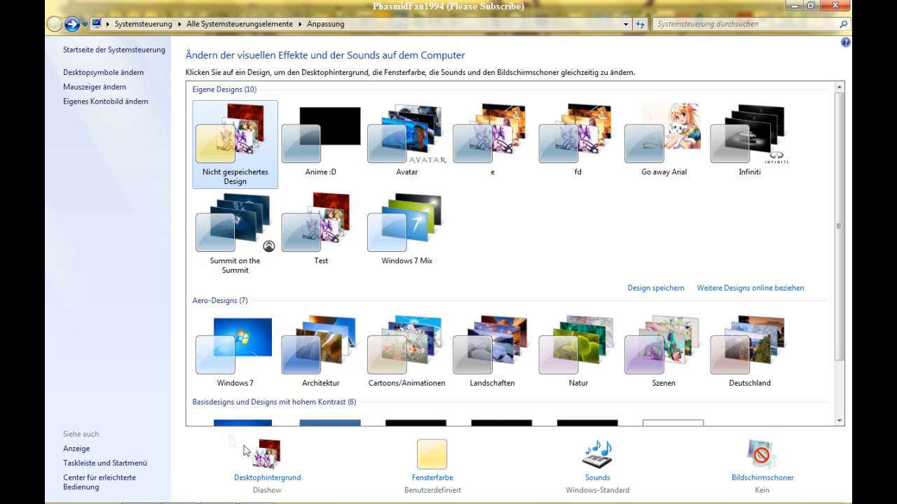
pyautogui.moveTo(267, 461)
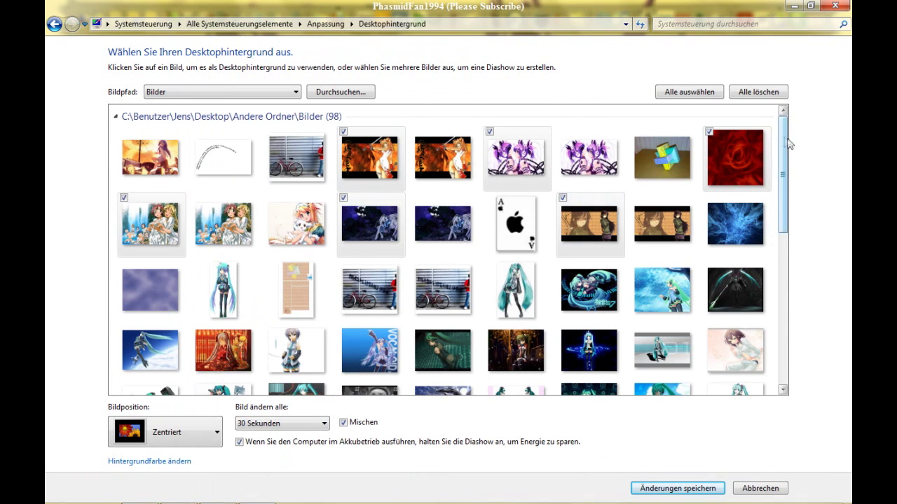
# Tick additional anime wallpapers in the Bilder picture list for the slideshow
pyautogui.scroll(-3)
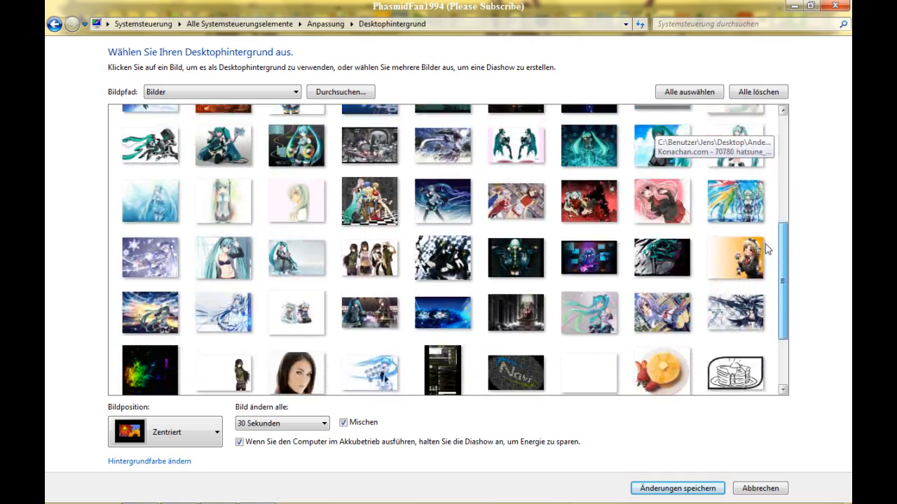
pyautogui.scroll(-3)
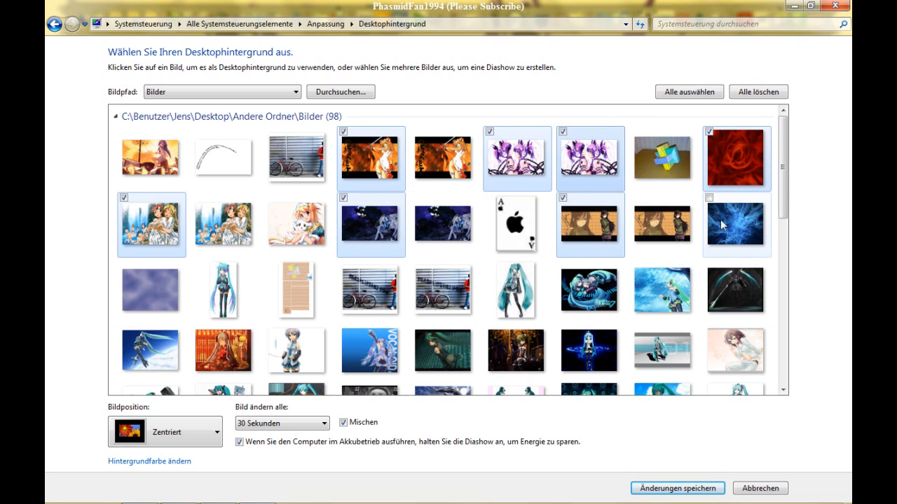
pyautogui.click(652, 204)
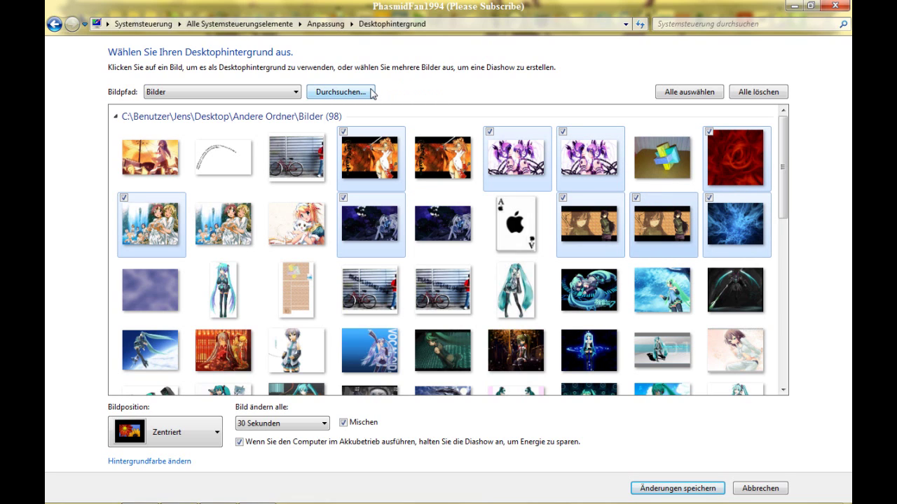
pyautogui.moveTo(353, 104)
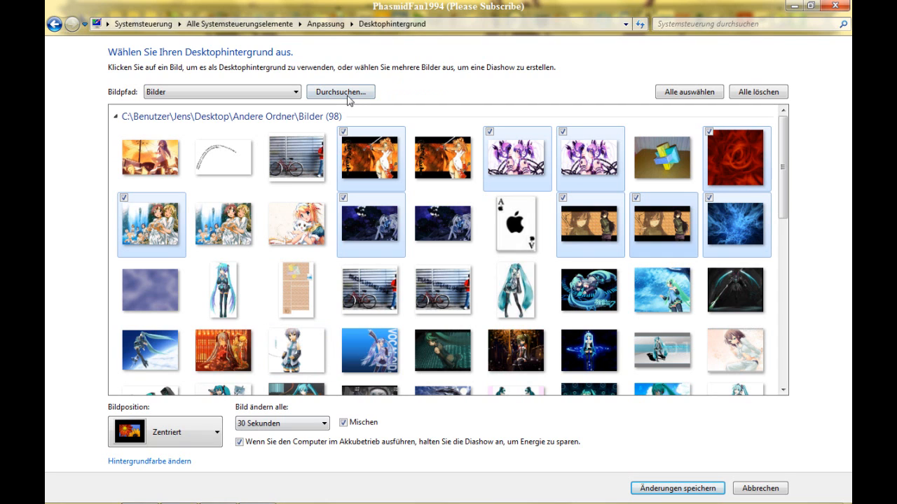
pyautogui.click(342, 93)
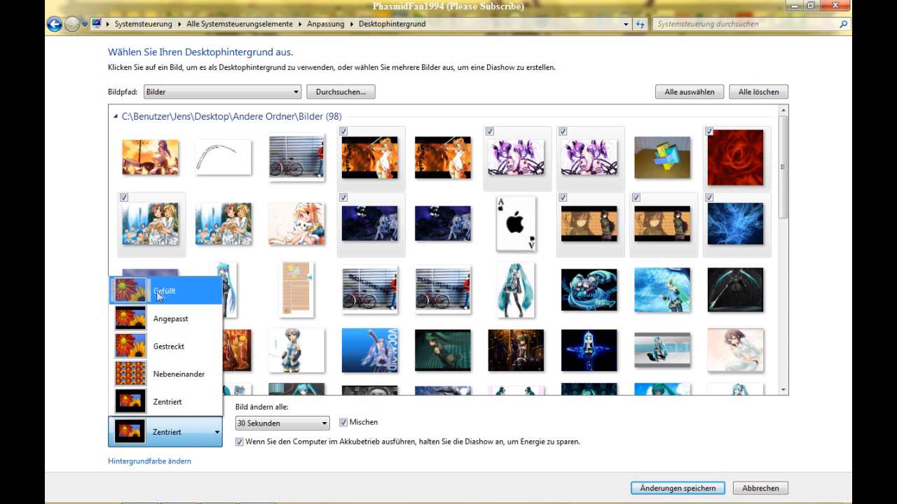
pyautogui.moveTo(165, 299)
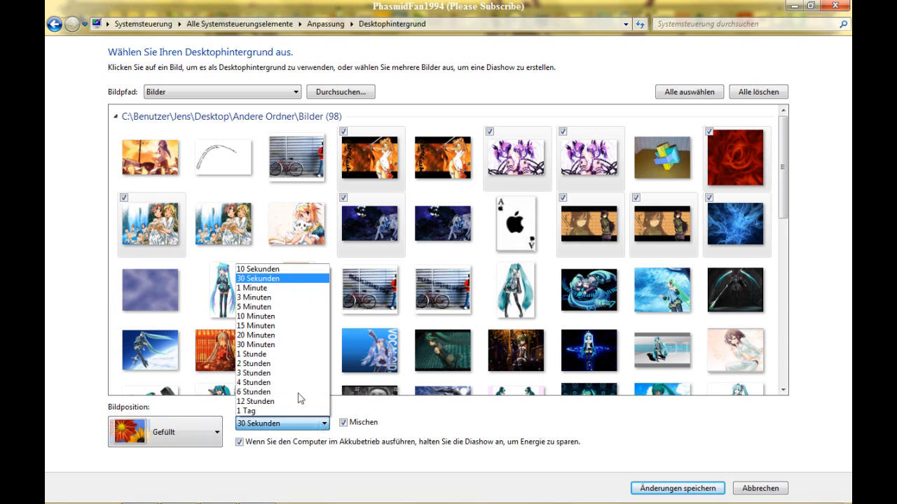
# Set the slideshow to change pictures every 10 seconds and save the background settings
pyautogui.click(255, 269)
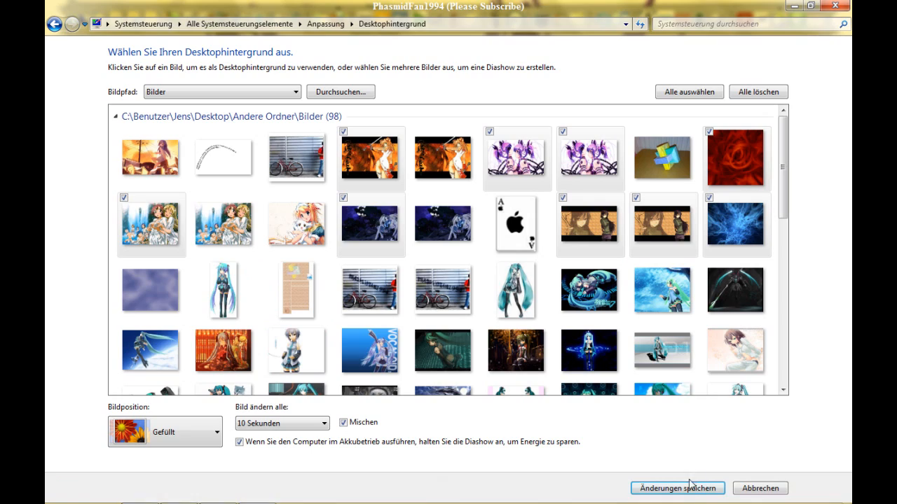
pyautogui.click(678, 487)
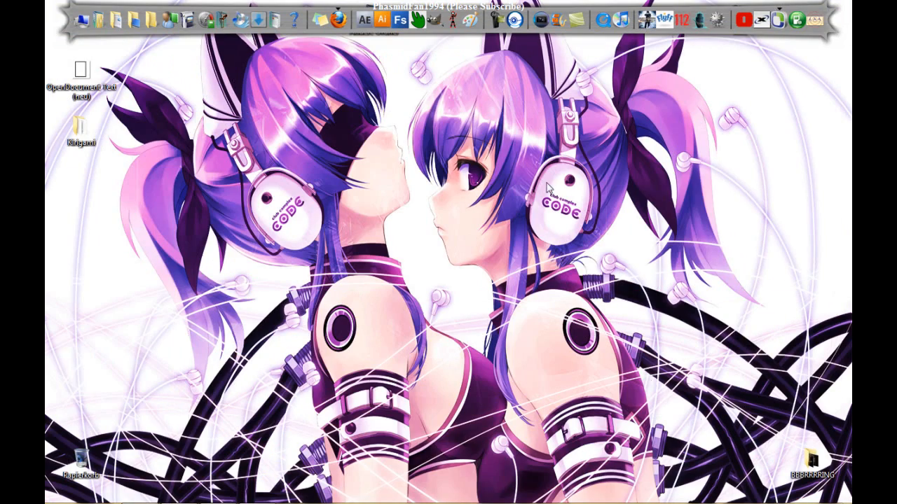
pyautogui.moveTo(496, 258)
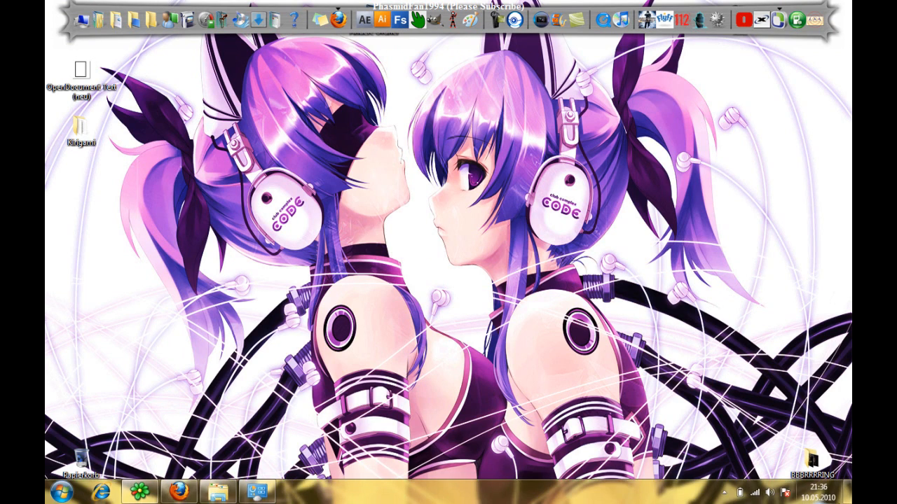
pyautogui.moveTo(457, 440)
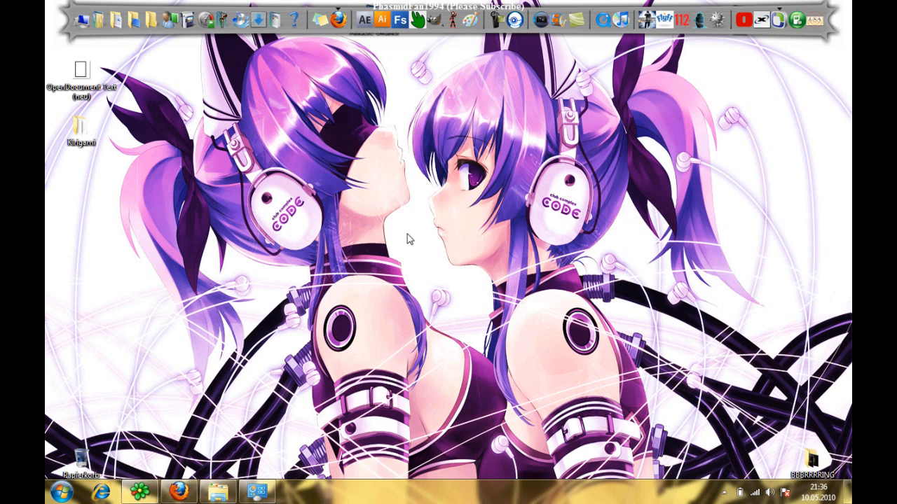
pyautogui.moveTo(406, 245)
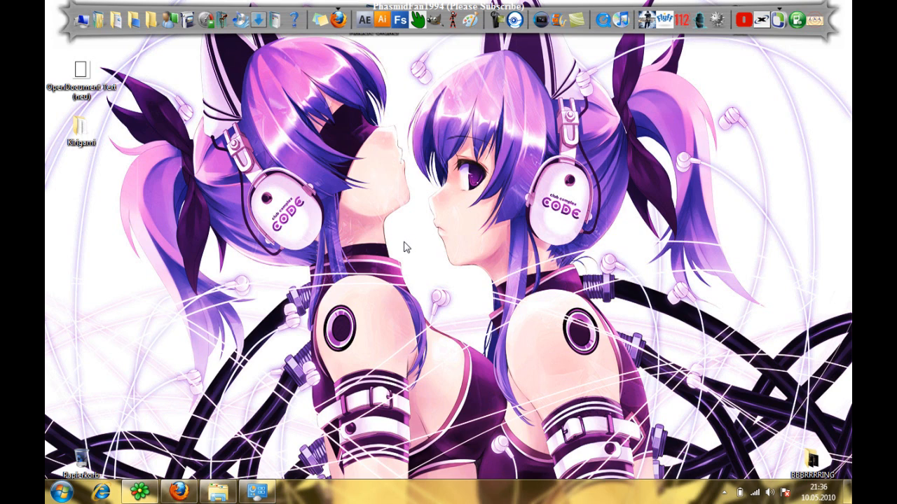
pyautogui.moveTo(473, 202)
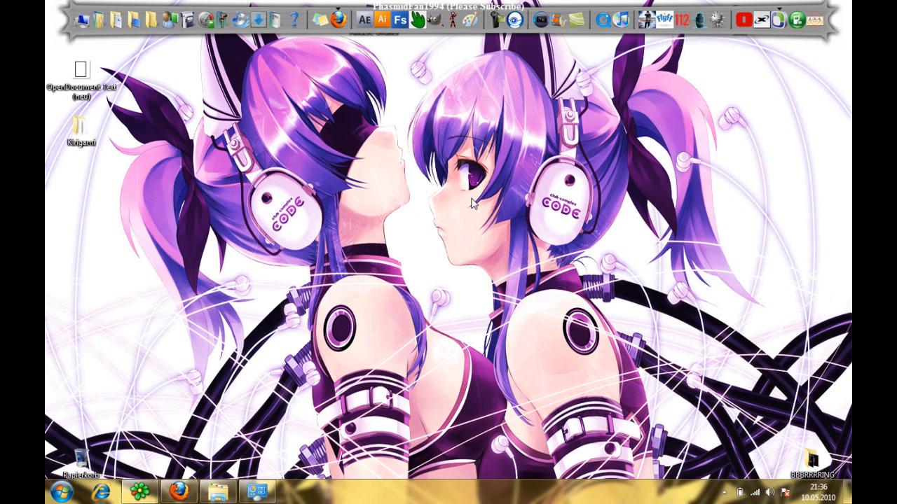